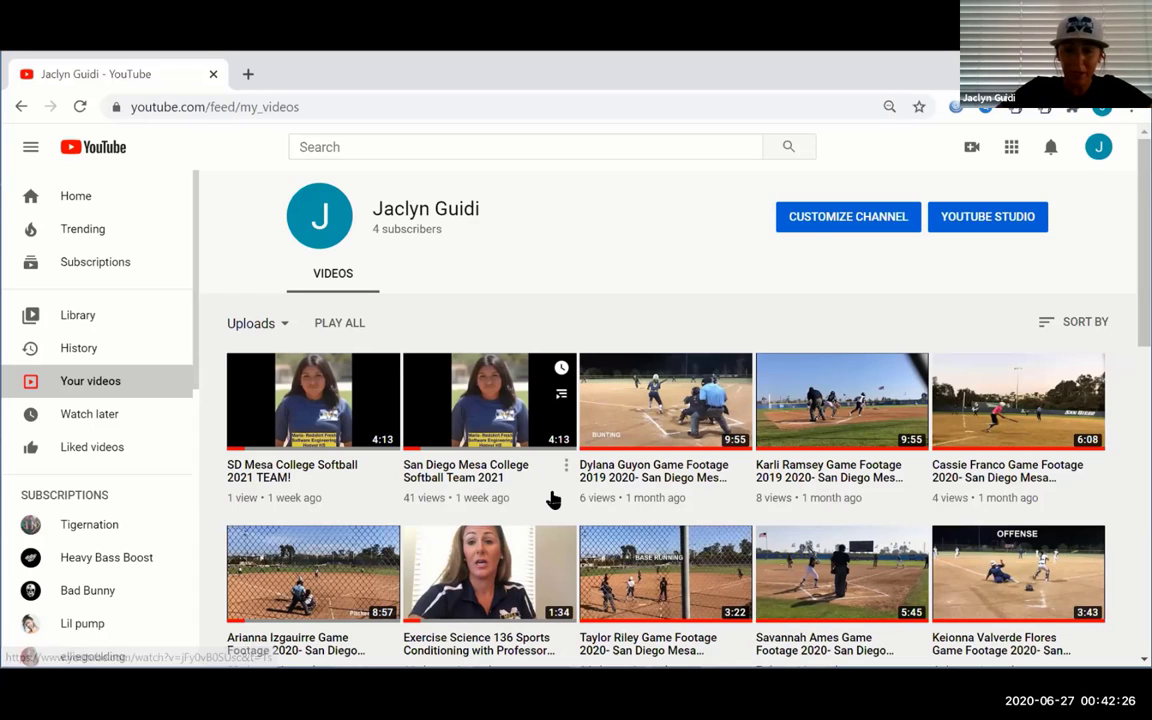
{"action": "mouse_move", "coordinate": [510, 588]}
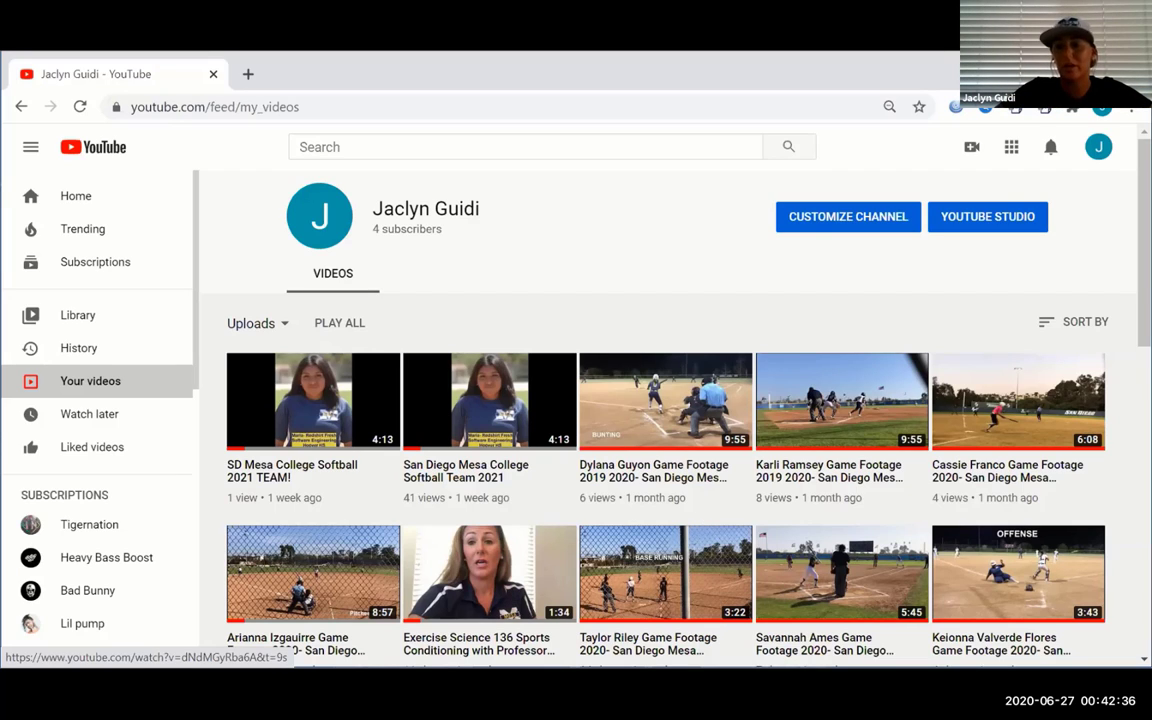
{"action": "scroll", "scroll_direction": "down", "scroll_amount": 3}
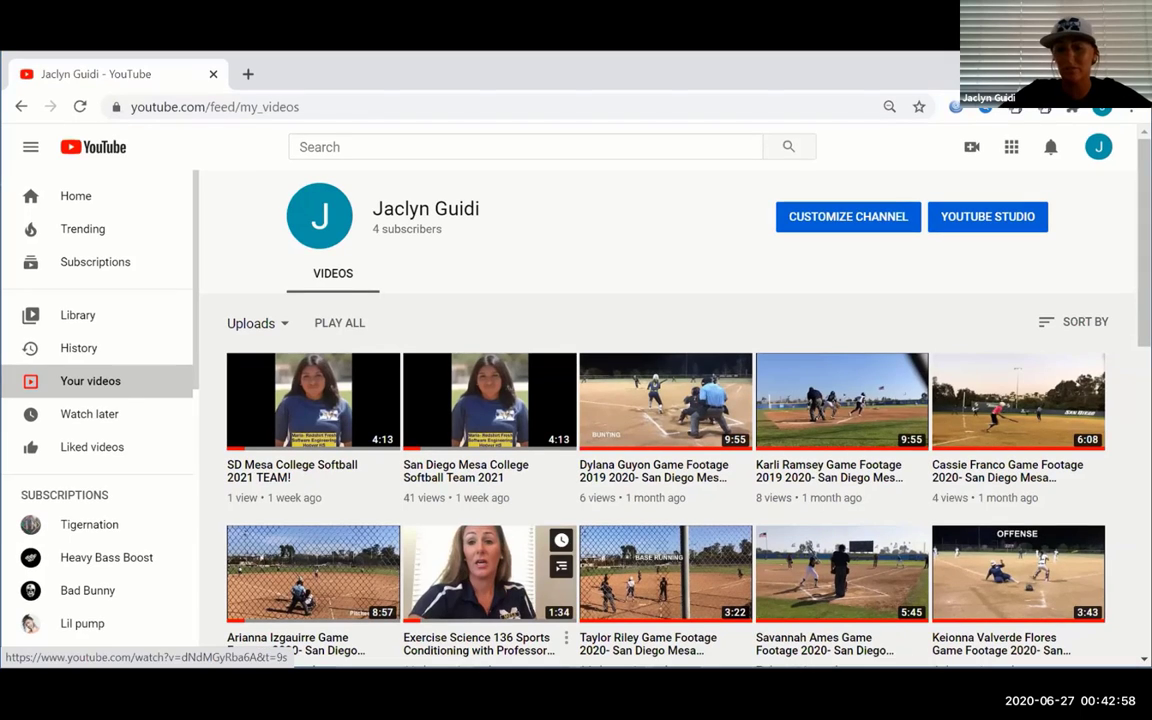
{"action": "mouse_move", "coordinate": [500, 602]}
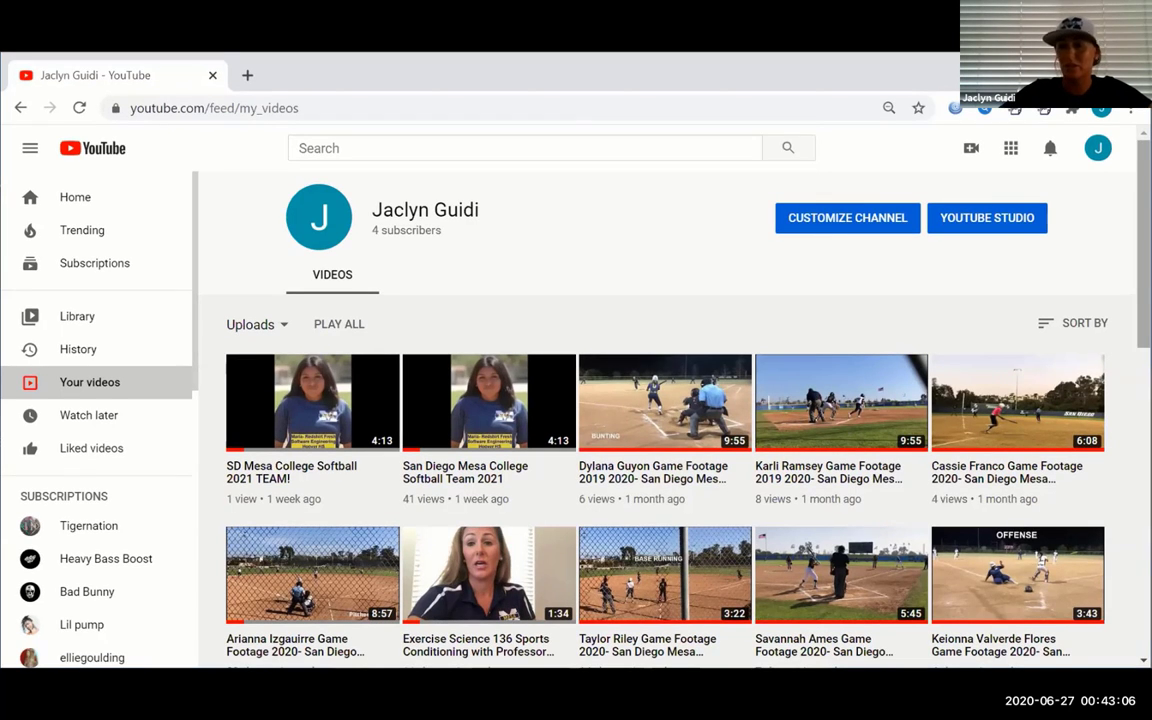
{"action": "mouse_move", "coordinate": [764, 292]}
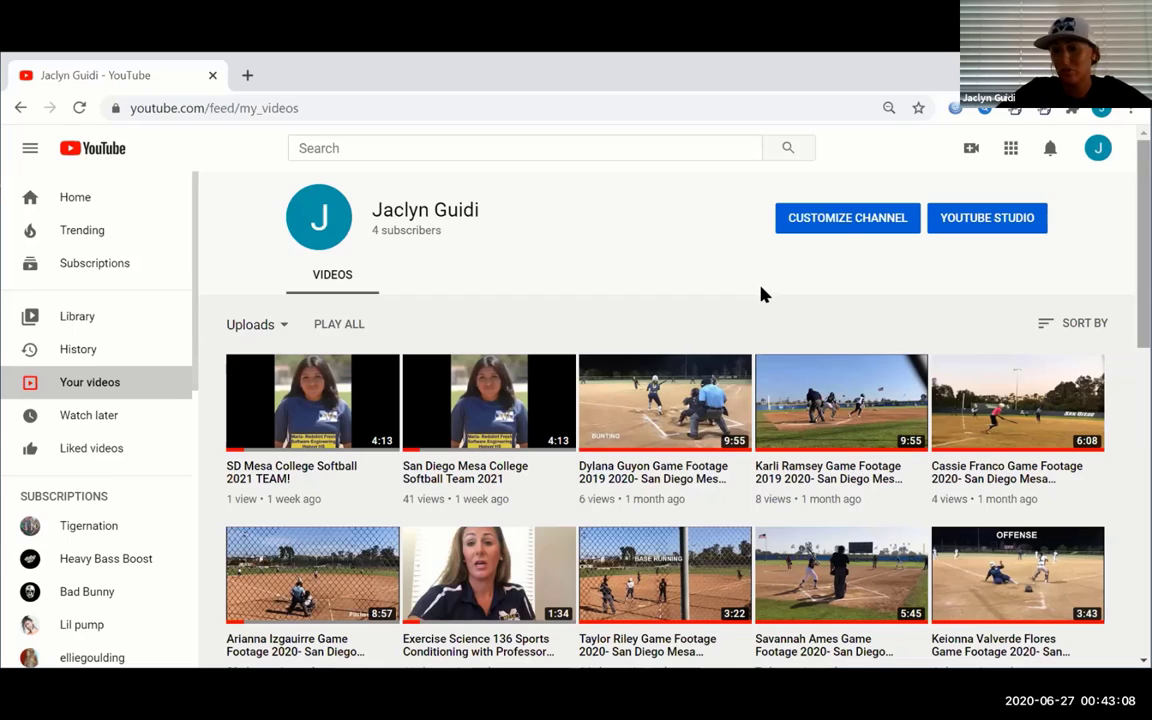
{"action": "mouse_move", "coordinate": [970, 148]}
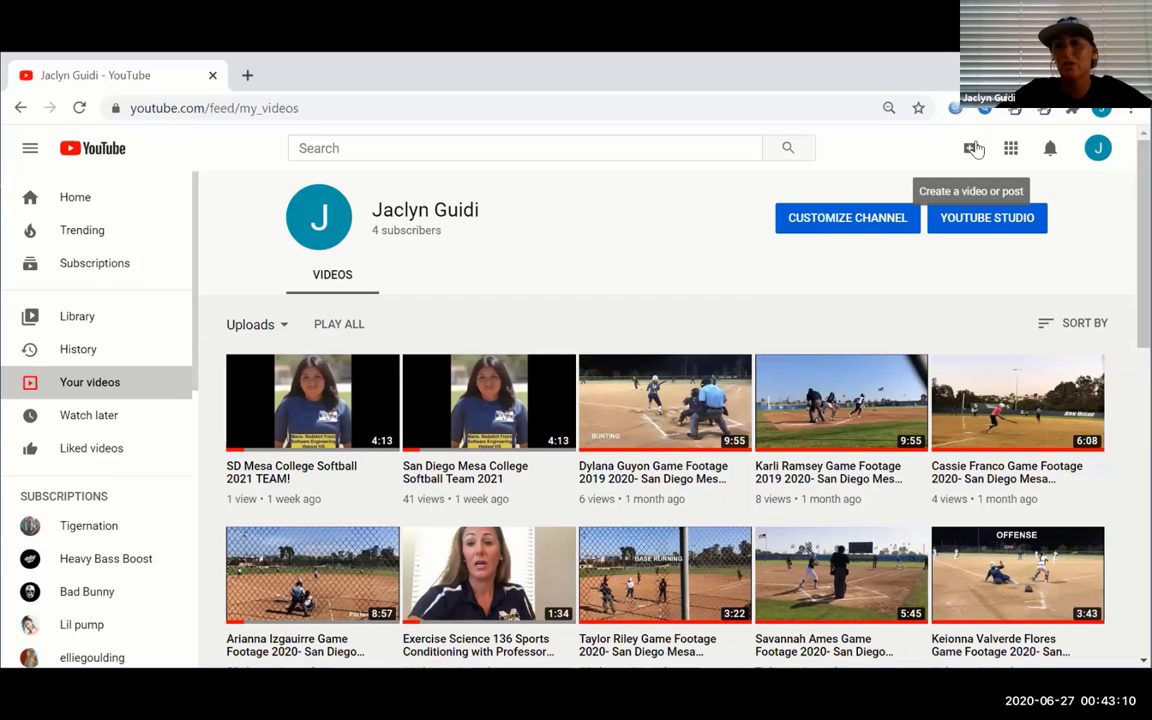
{"action": "left_click", "coordinate": [974, 148]}
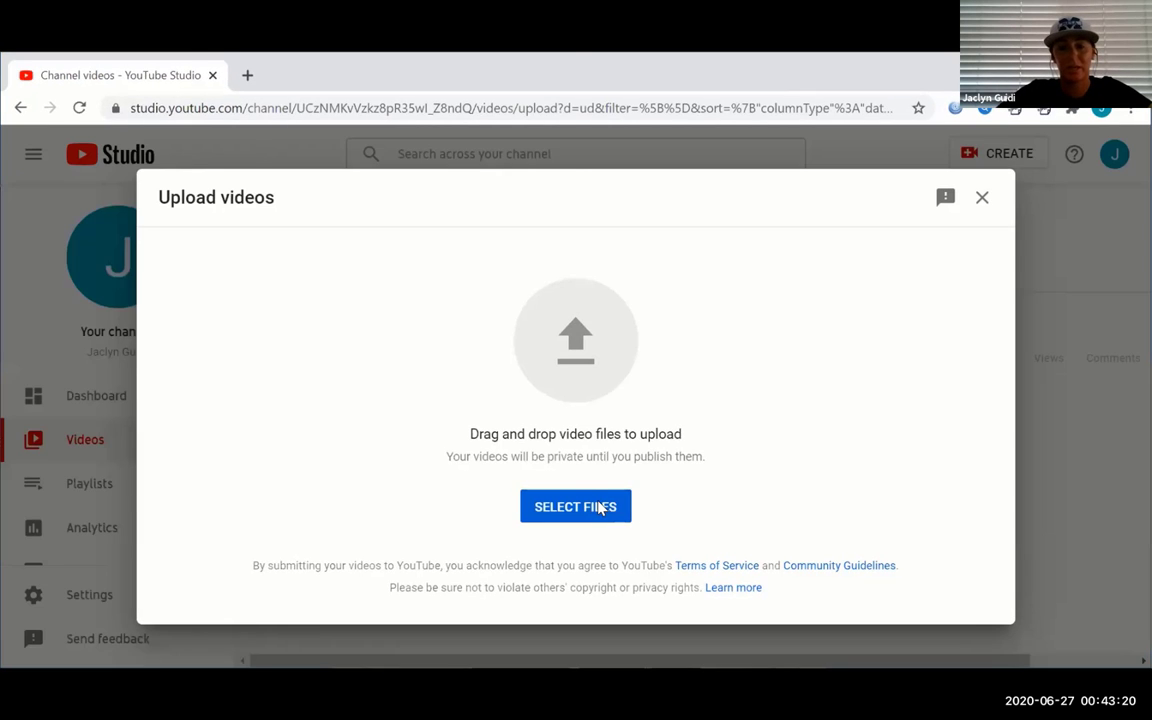
{"action": "left_click", "coordinate": [576, 506]}
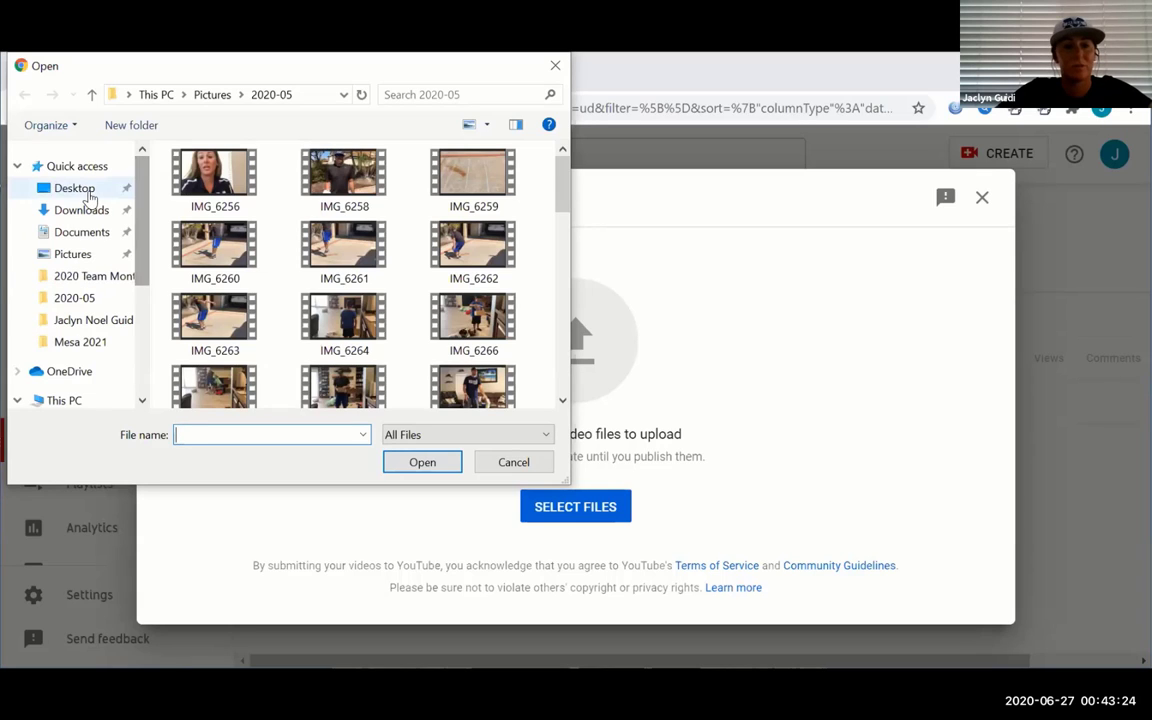
{"action": "left_click", "coordinate": [76, 188]}
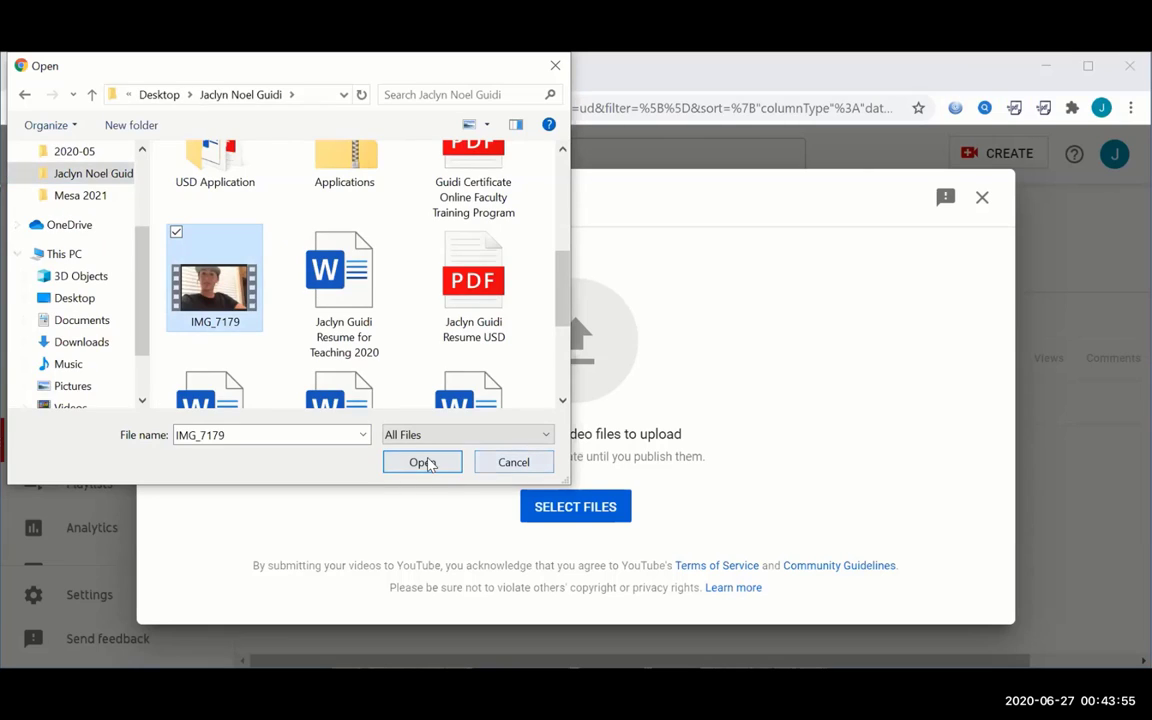
{"action": "left_click", "coordinate": [420, 462]}
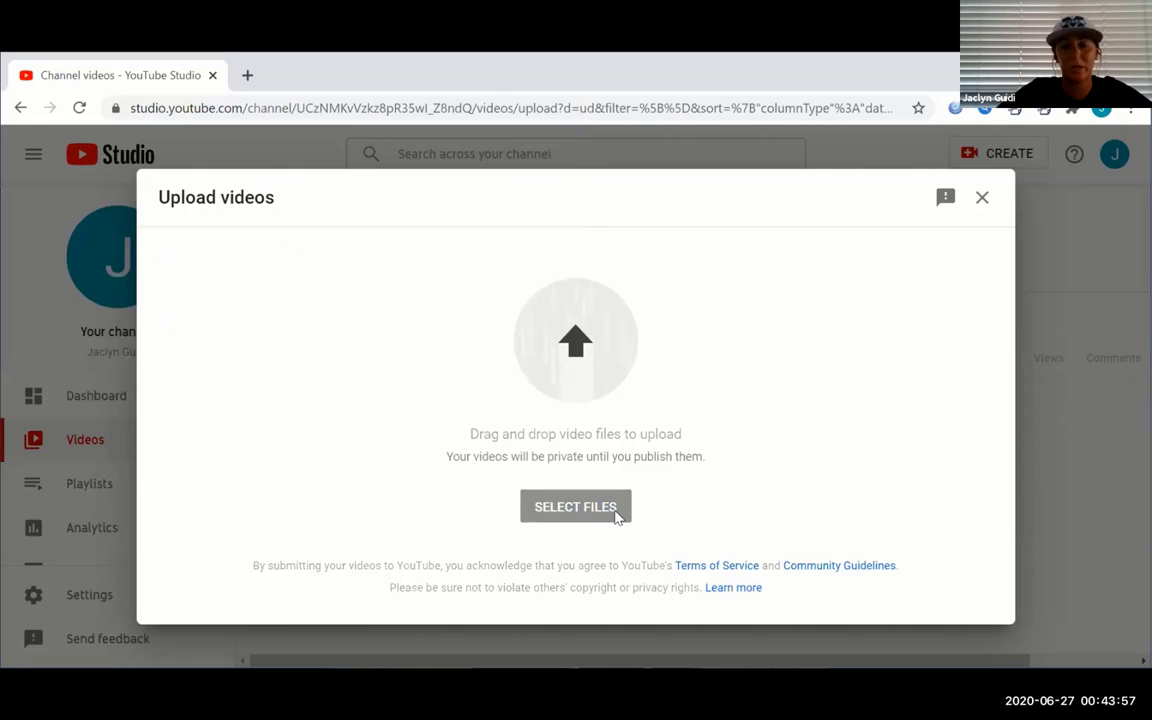
Mark IMG_7179 as 'No, it's not made for kids' and continue past Details
{"action": "left_click", "coordinate": [576, 506]}
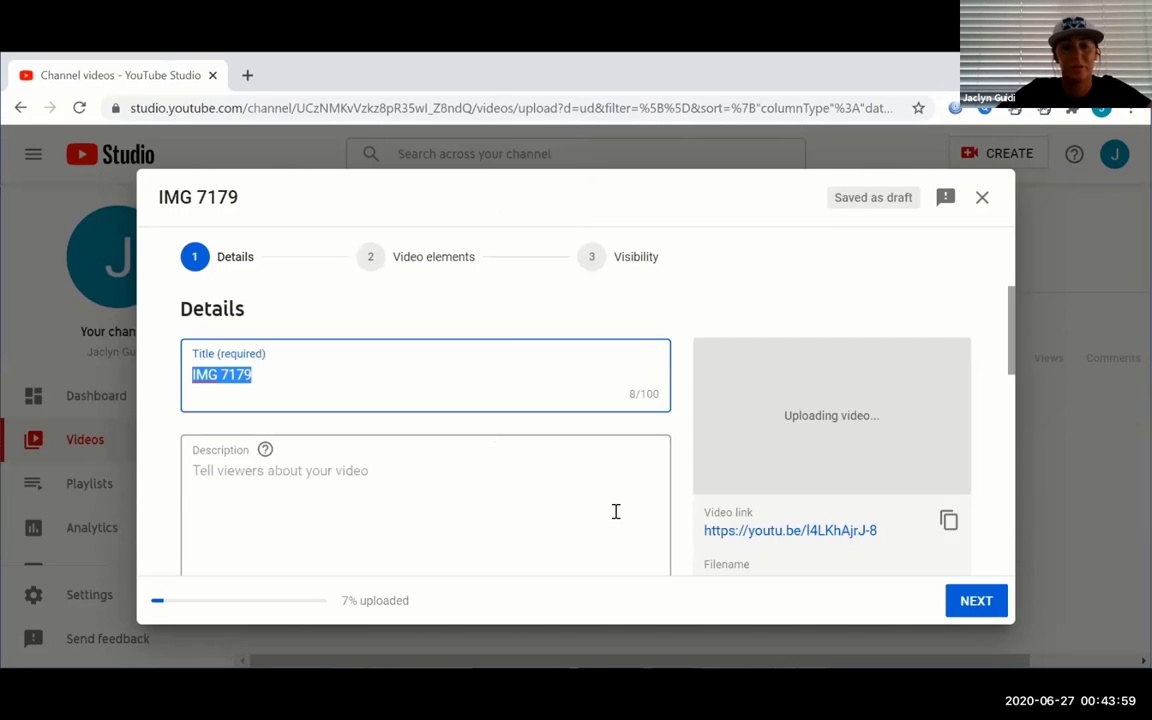
{"action": "mouse_move", "coordinate": [536, 354]}
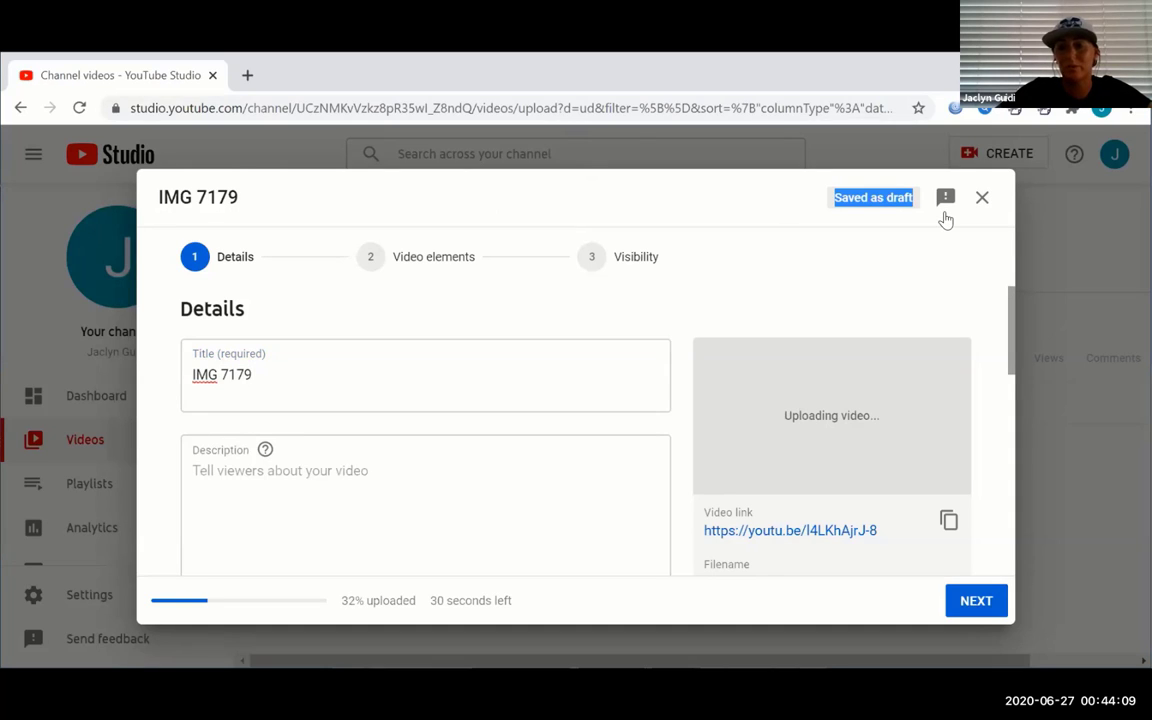
{"action": "scroll", "scroll_direction": "down", "scroll_amount": 3}
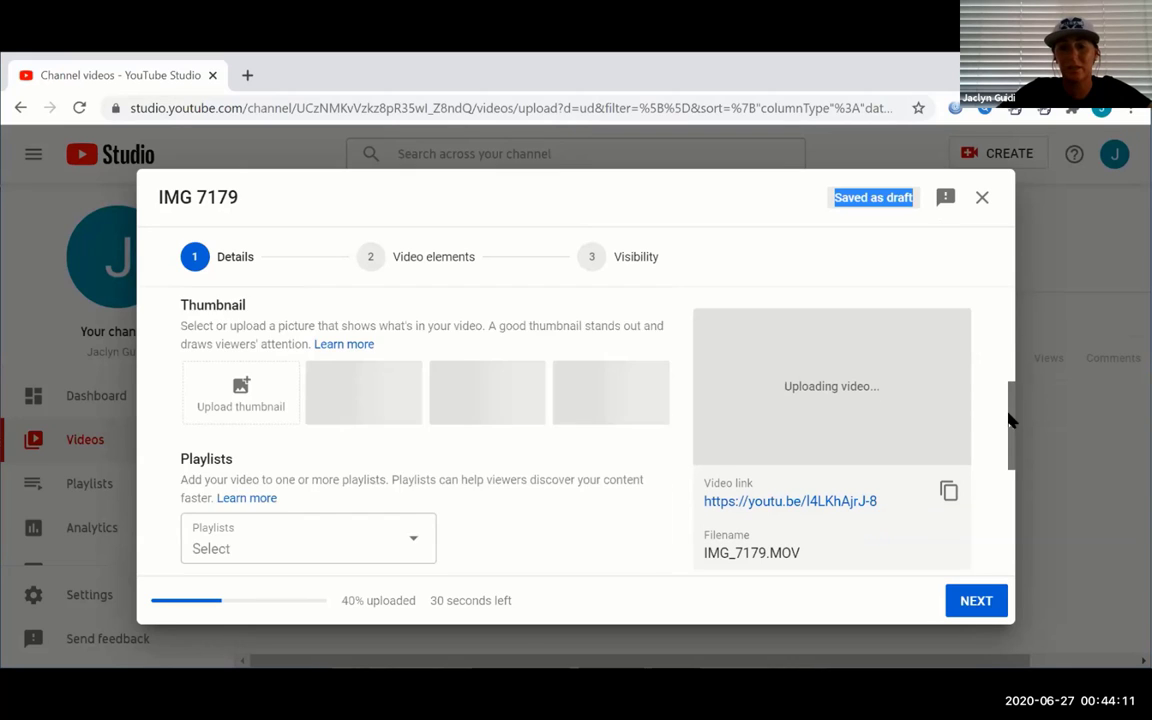
{"action": "scroll", "scroll_direction": "down", "scroll_amount": 3}
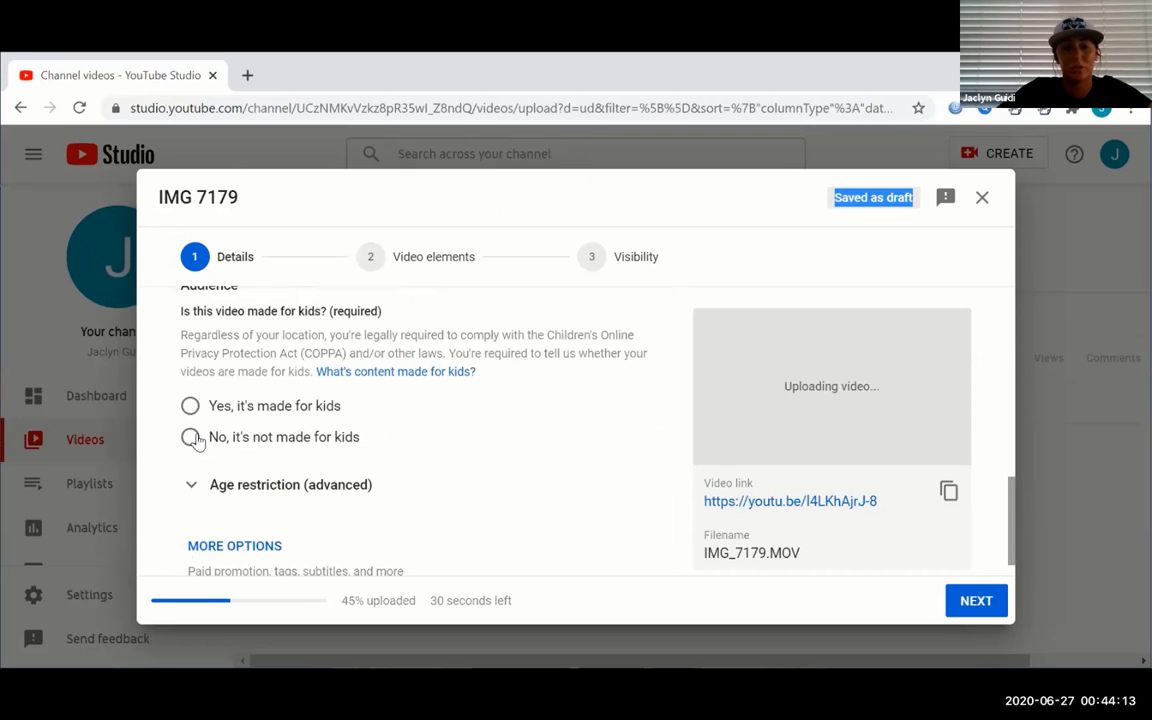
{"action": "left_click", "coordinate": [190, 436]}
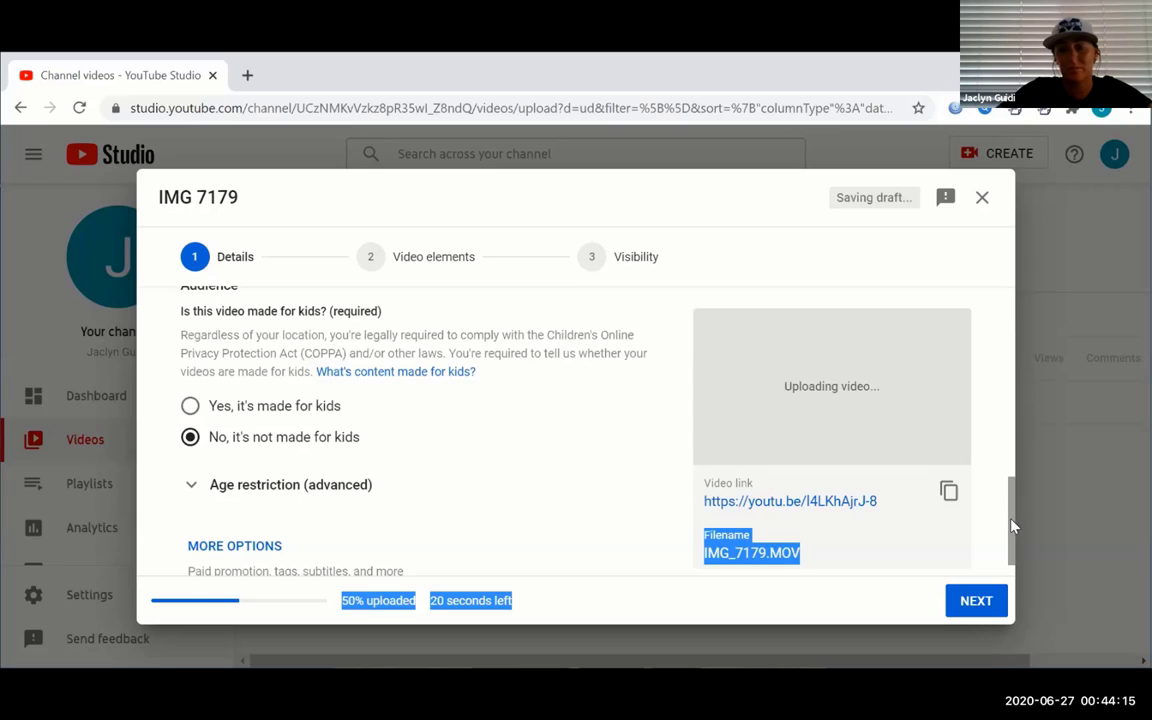
{"action": "left_click", "coordinate": [976, 600]}
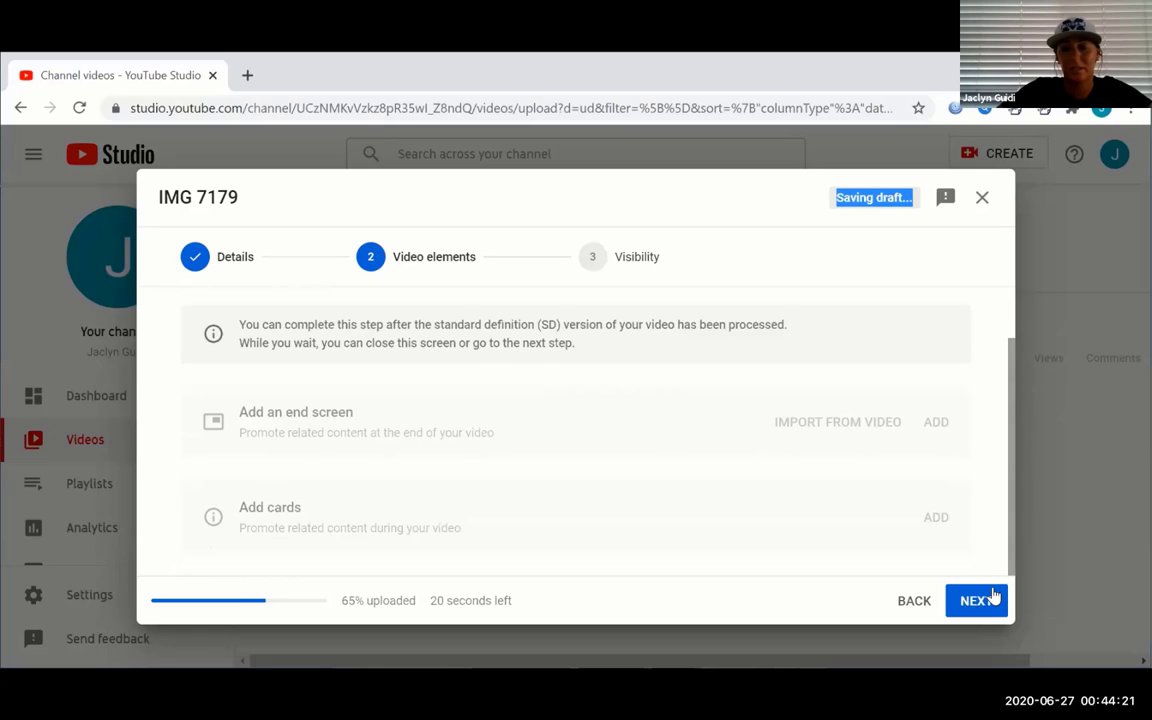
Advance through Video elements and set IMG_7179's visibility to Public
{"action": "left_click", "coordinate": [976, 600]}
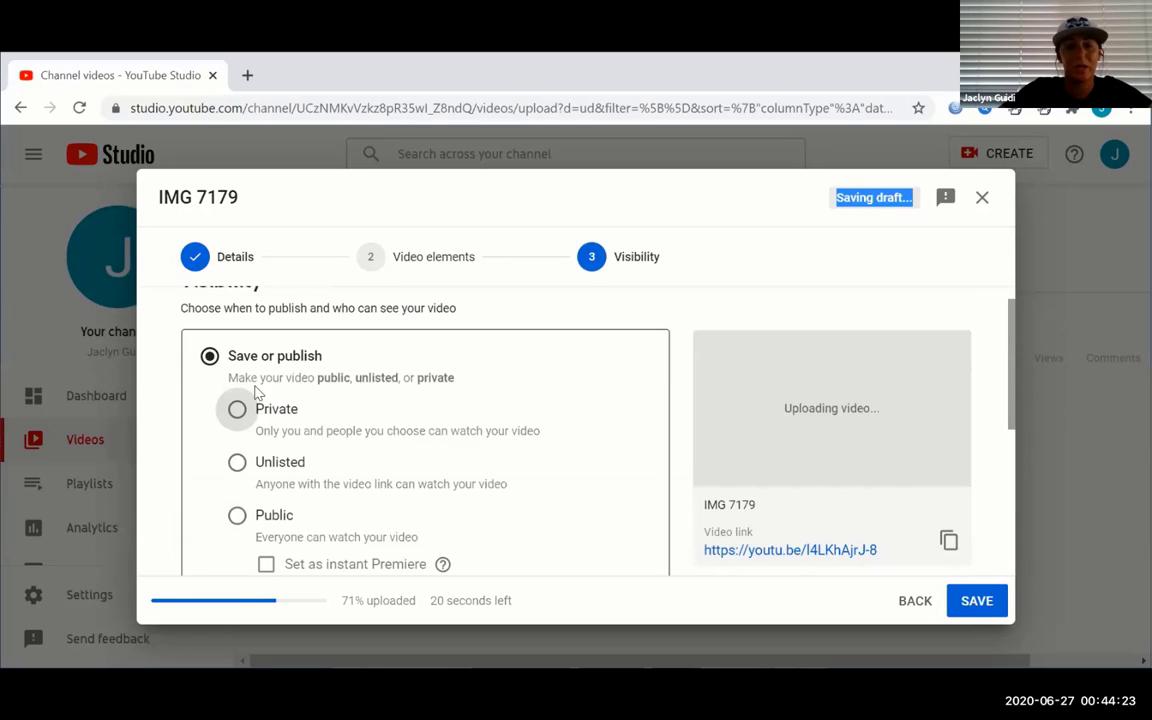
{"action": "left_click", "coordinate": [236, 514]}
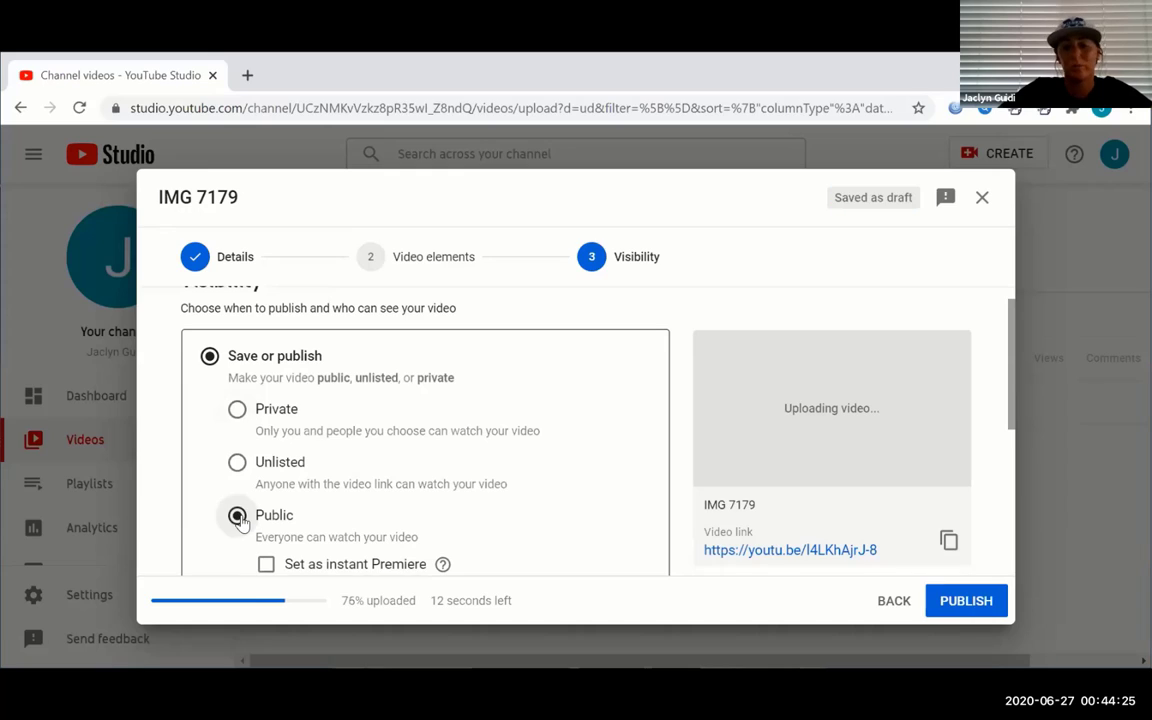
{"action": "left_click", "coordinate": [236, 514]}
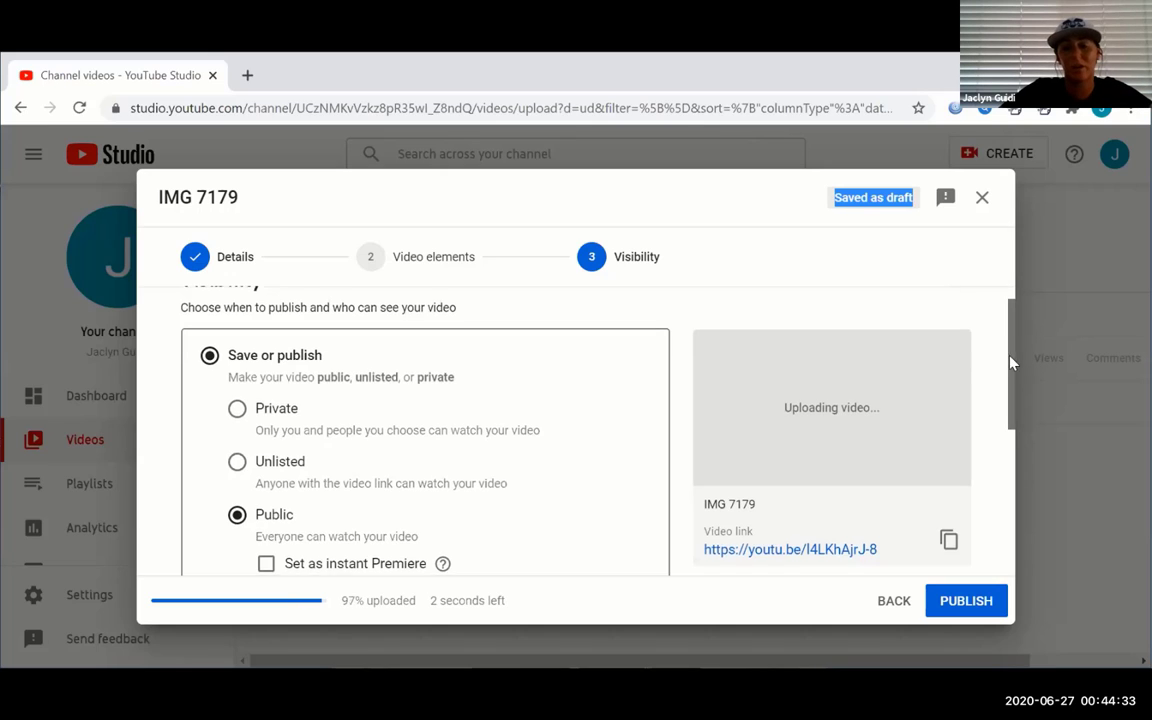
{"action": "scroll", "scroll_direction": "down", "scroll_amount": 3}
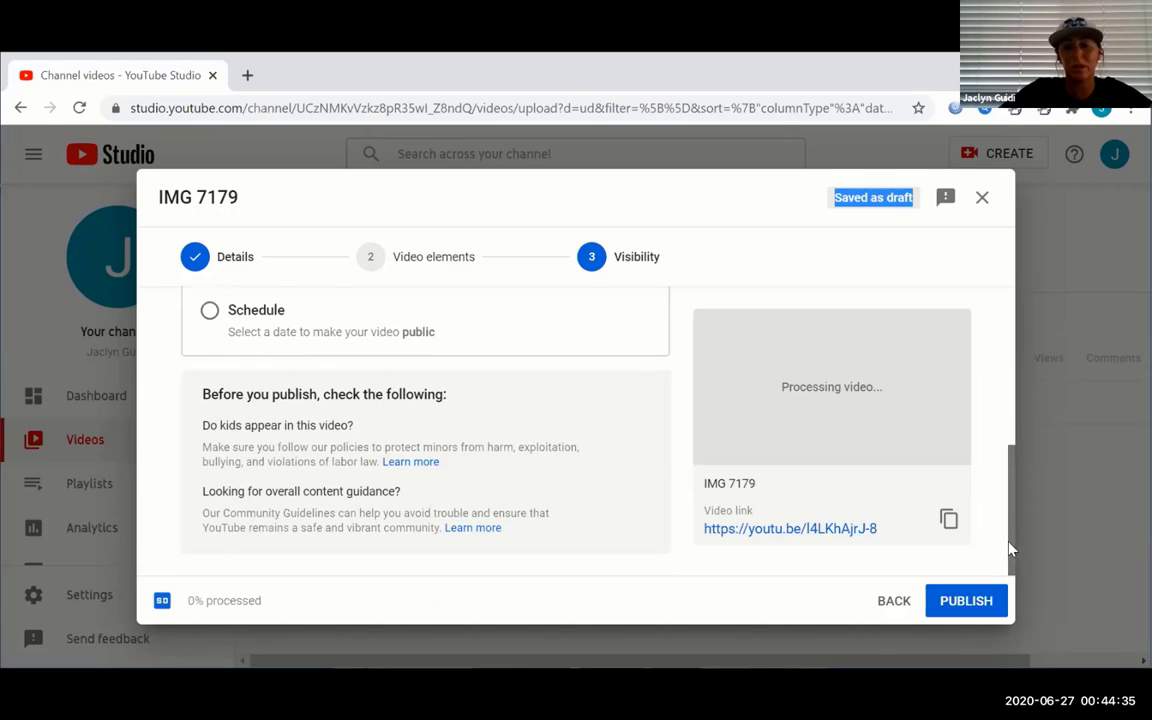
{"action": "mouse_move", "coordinate": [990, 590]}
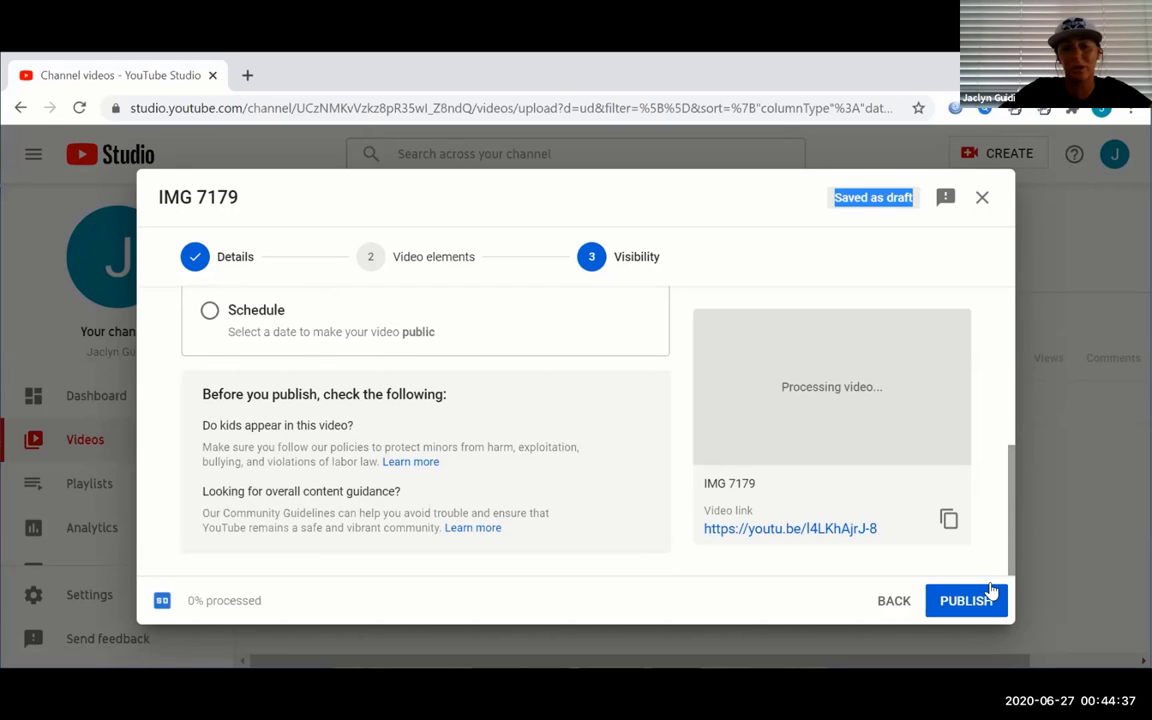
{"action": "left_click", "coordinate": [964, 600]}
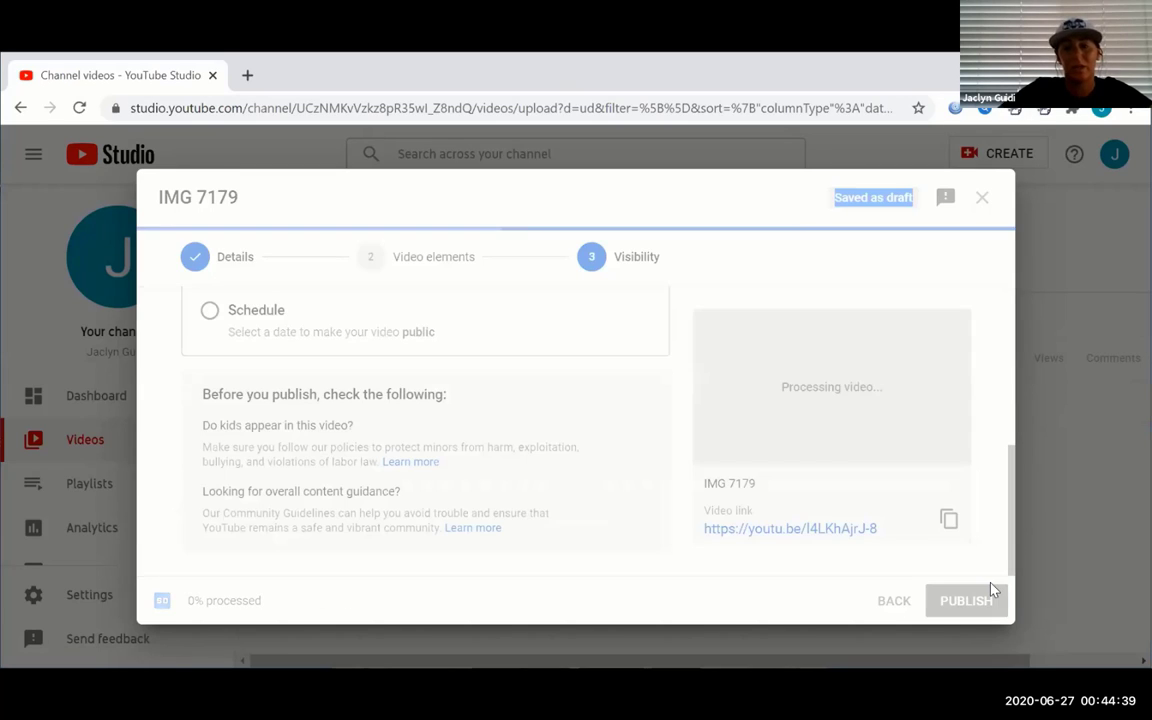
Publish IMG 7179 publicly and wait while it processes
{"action": "left_click", "coordinate": [964, 600]}
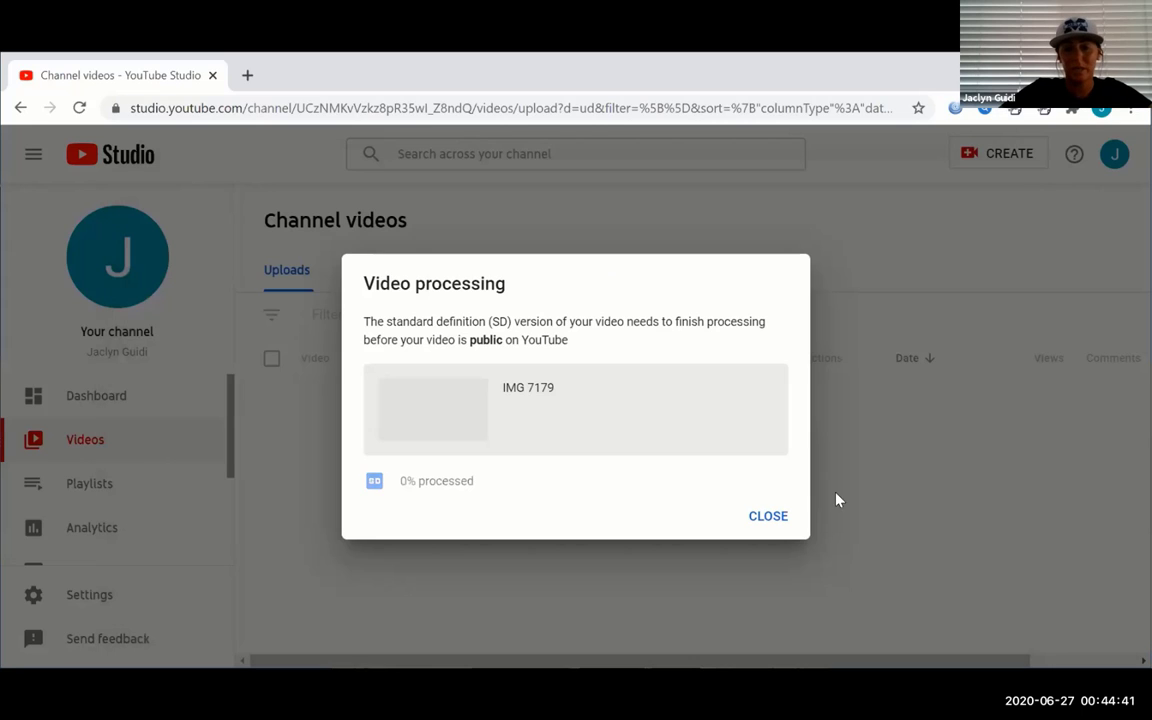
{"action": "mouse_move", "coordinate": [726, 504]}
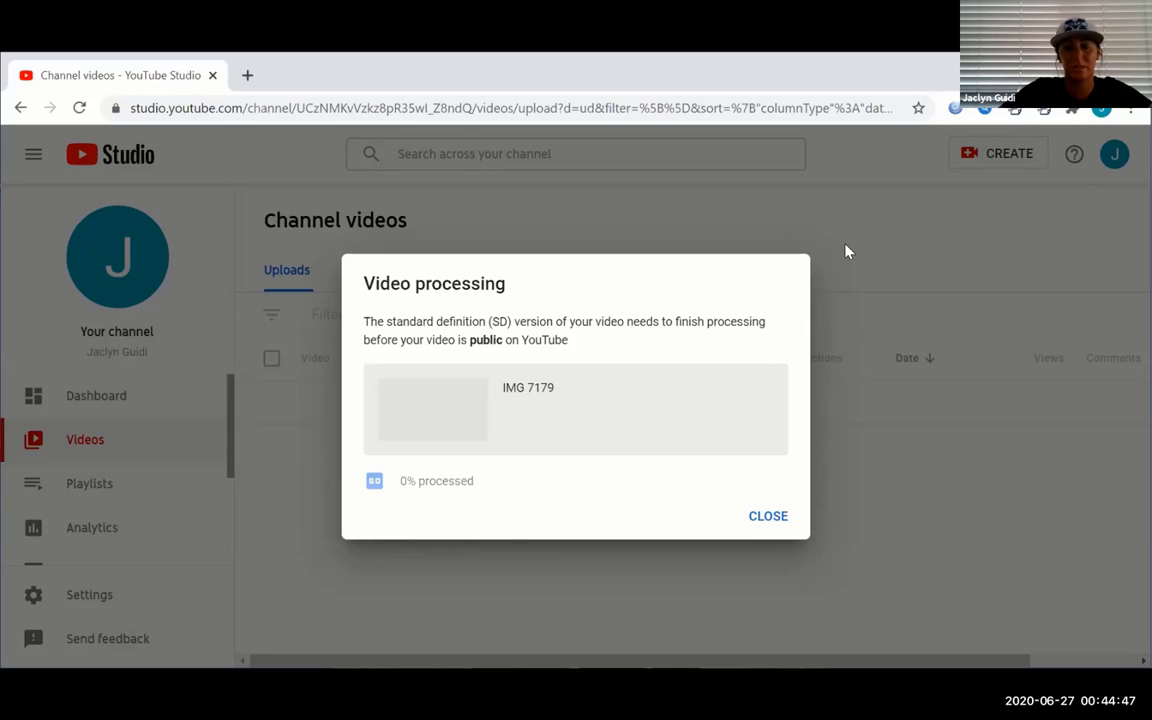
{"action": "mouse_move", "coordinate": [1024, 532]}
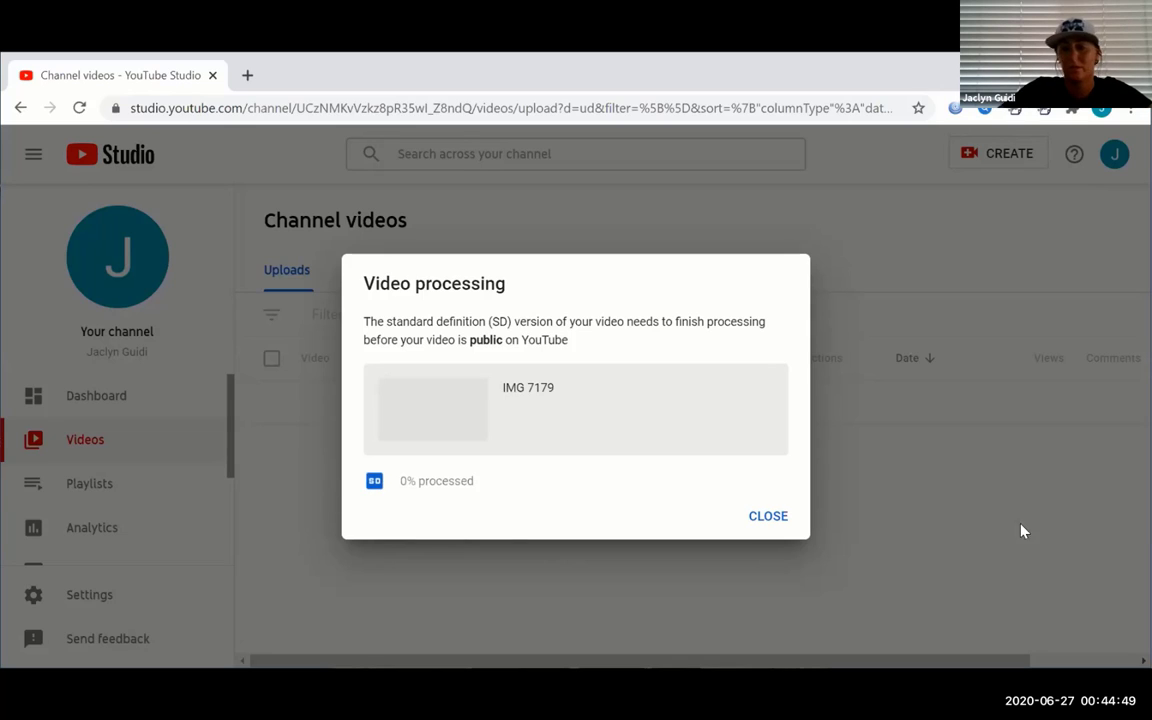
{"action": "mouse_move", "coordinate": [900, 538]}
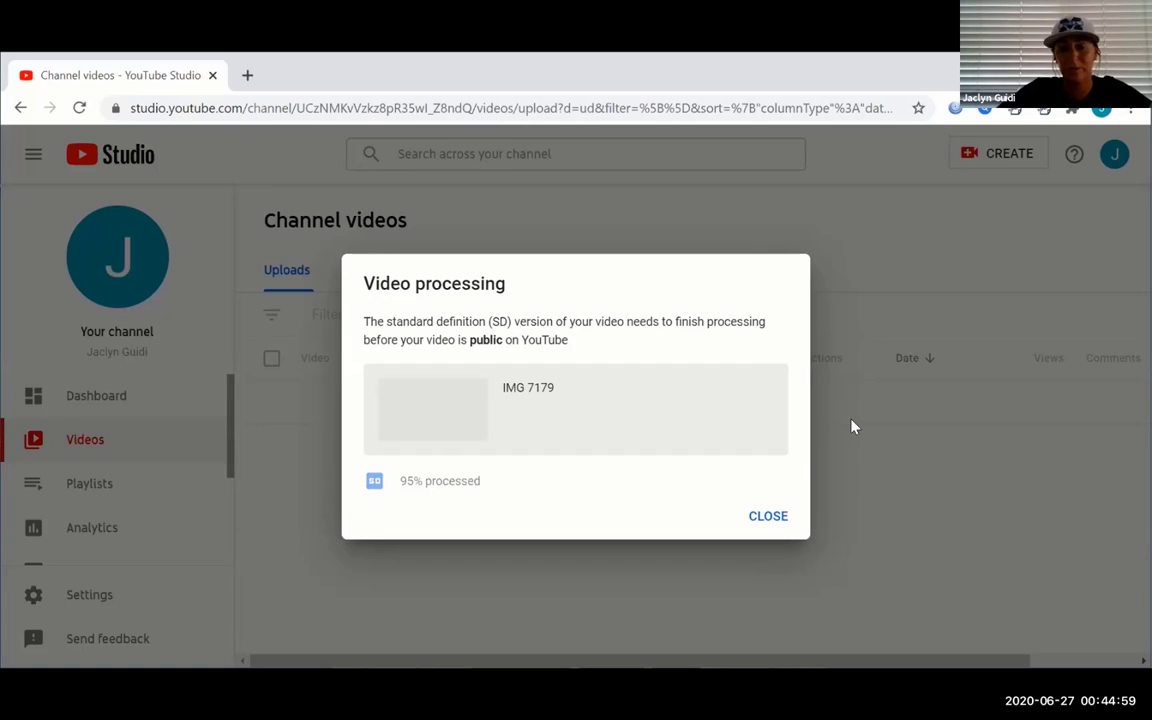
{"action": "mouse_move", "coordinate": [904, 480]}
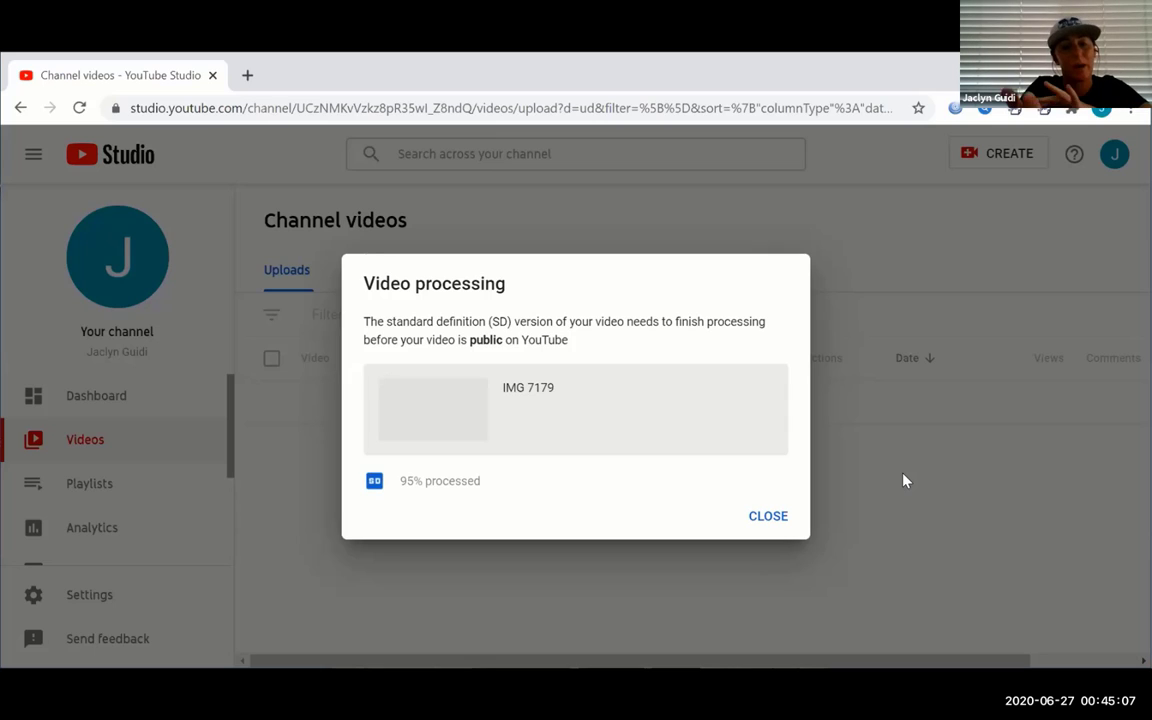
{"action": "mouse_move", "coordinate": [1108, 534]}
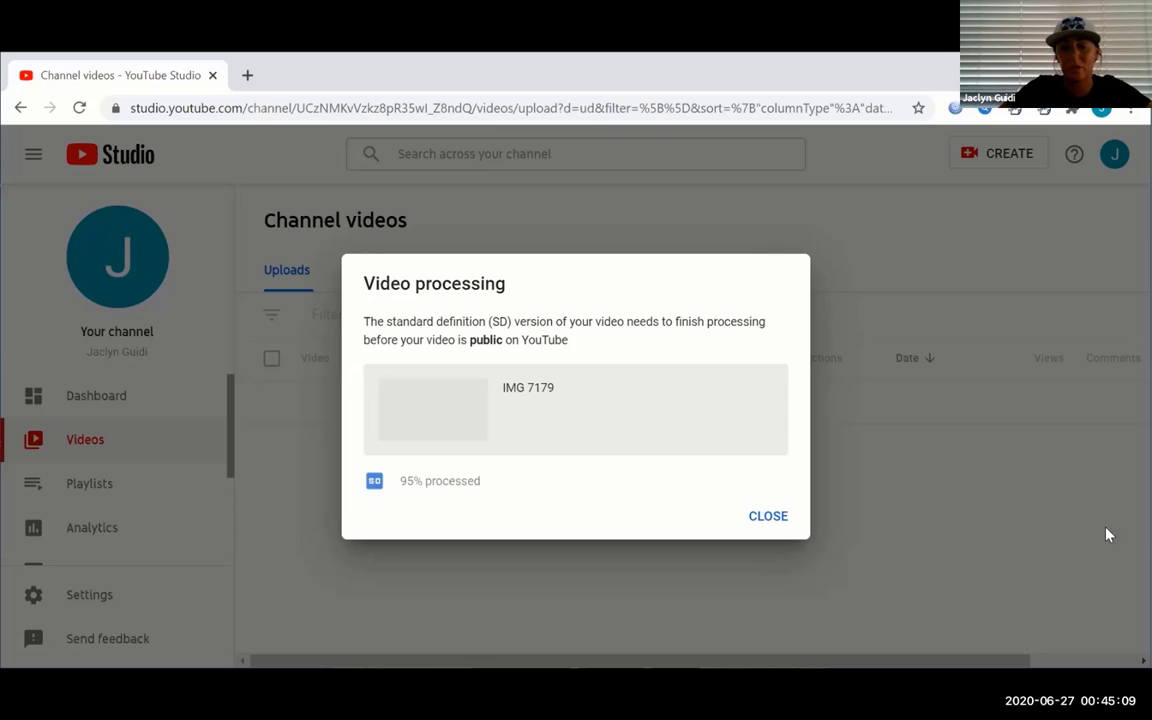
{"action": "mouse_move", "coordinate": [948, 518]}
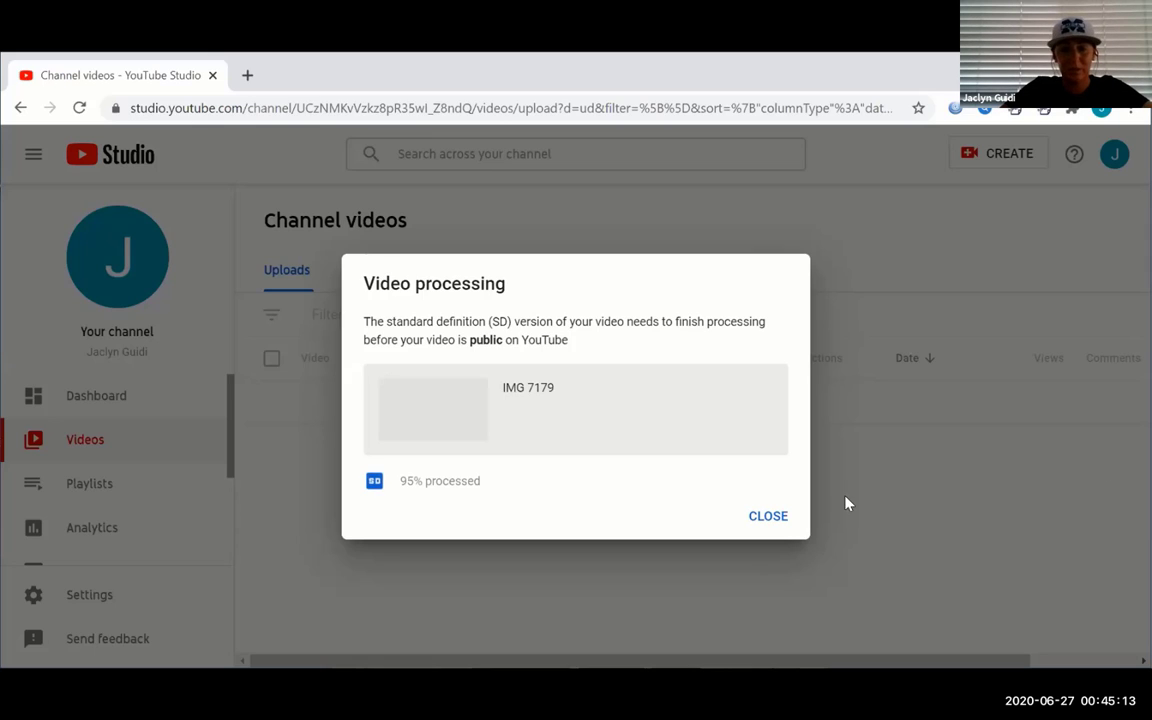
Dismiss the processing notice so IMG 7179 shows as Public in the uploads list
{"action": "left_click", "coordinate": [768, 516]}
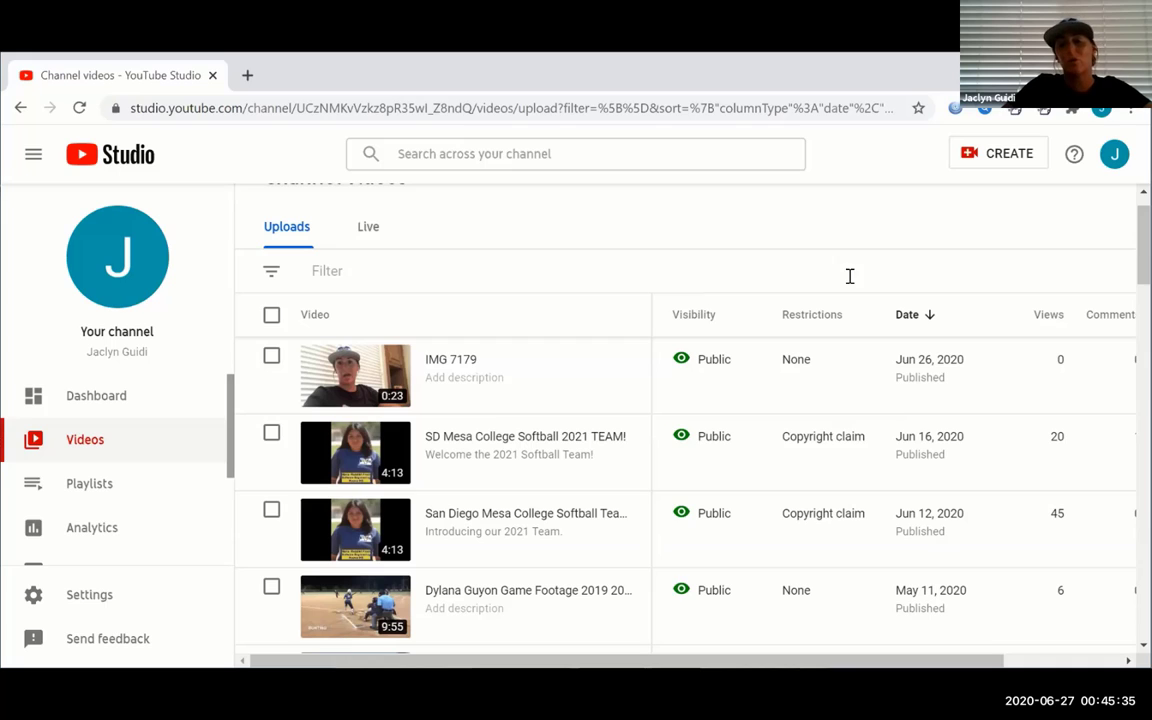
{"action": "scroll", "scroll_direction": "down", "scroll_amount": 3}
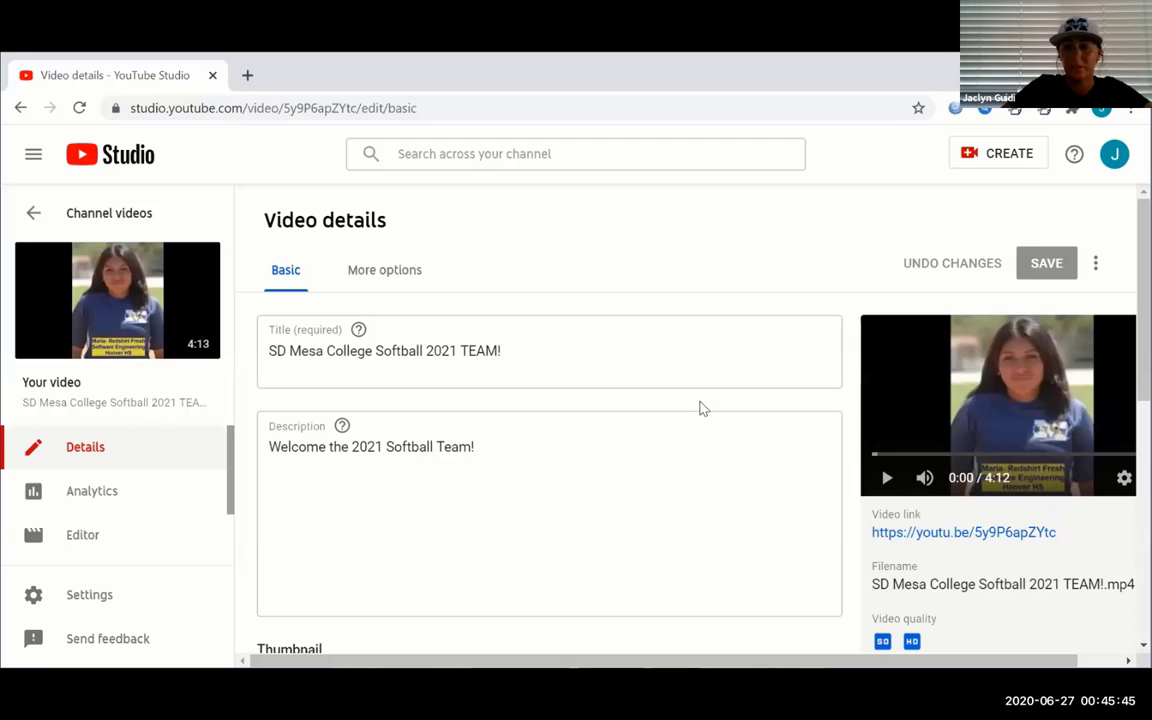
{"action": "mouse_move", "coordinate": [884, 478]}
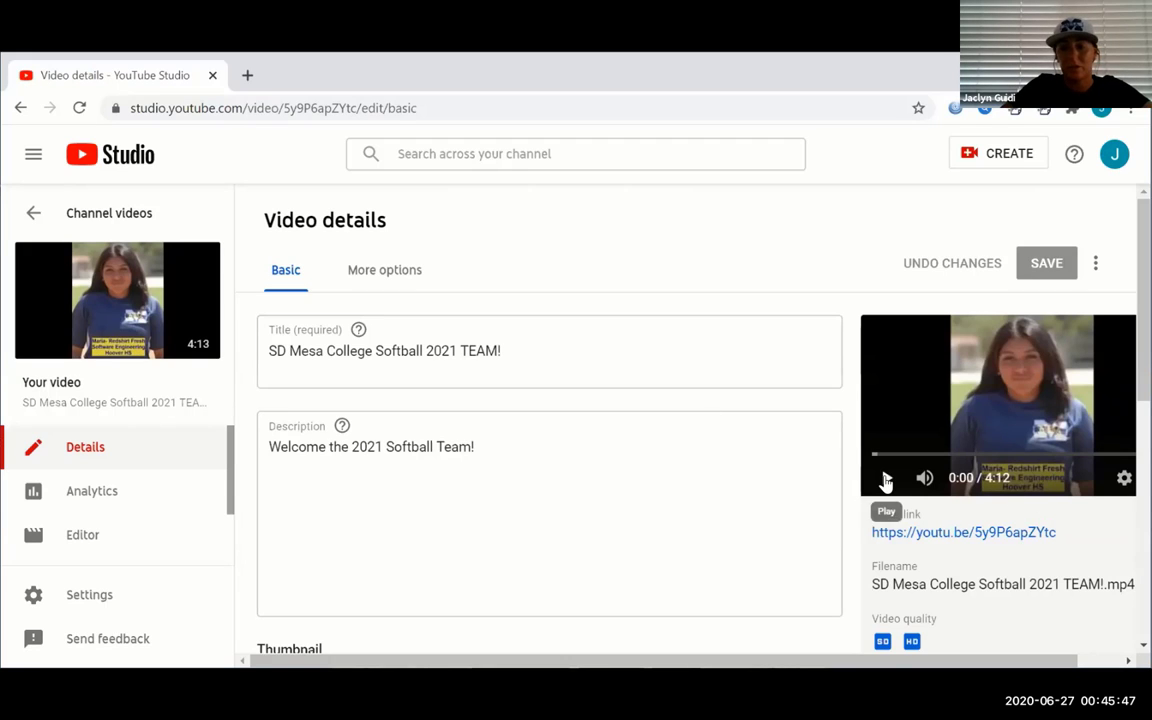
Play and pause the SD Mesa College Softball 2021 TEAM! preview, skimming to 0:47 then 2:45
{"action": "left_click", "coordinate": [884, 478]}
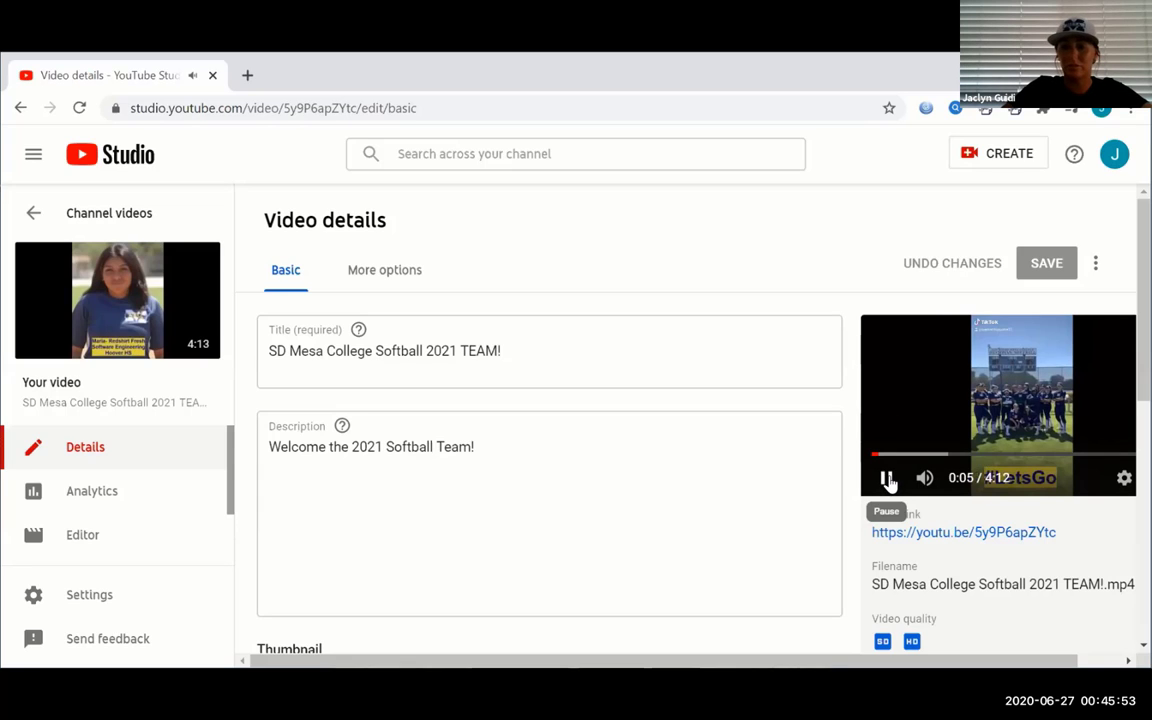
{"action": "left_click", "coordinate": [886, 476]}
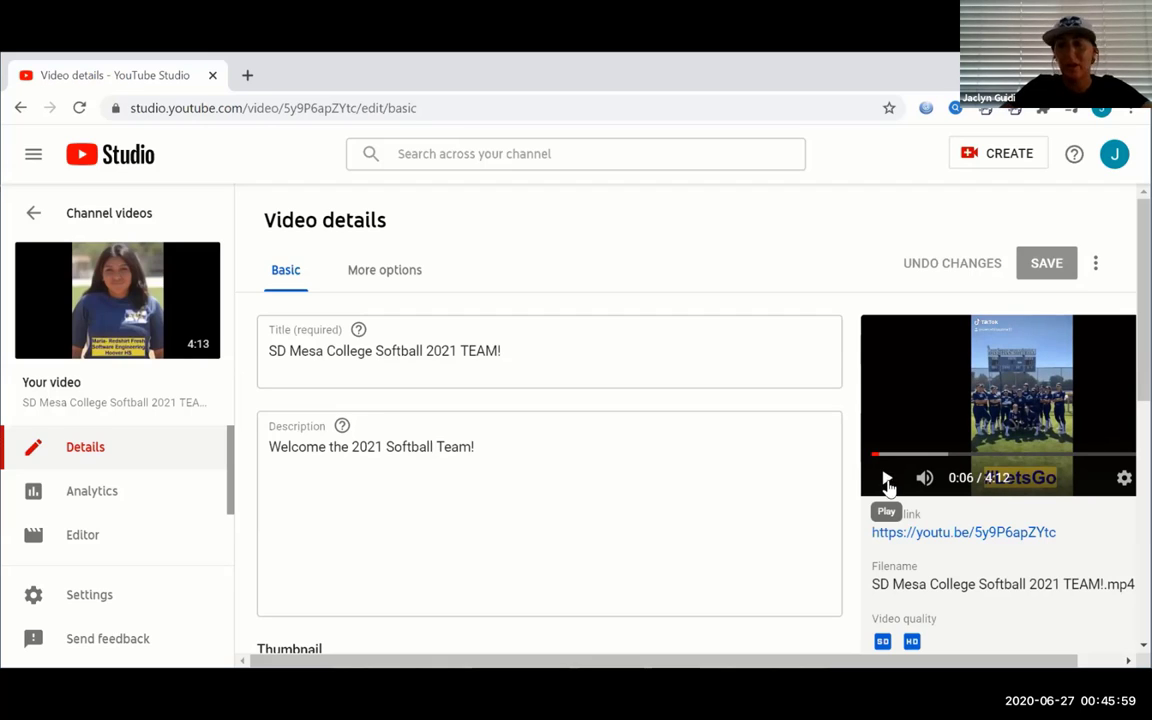
{"action": "left_click", "coordinate": [884, 476]}
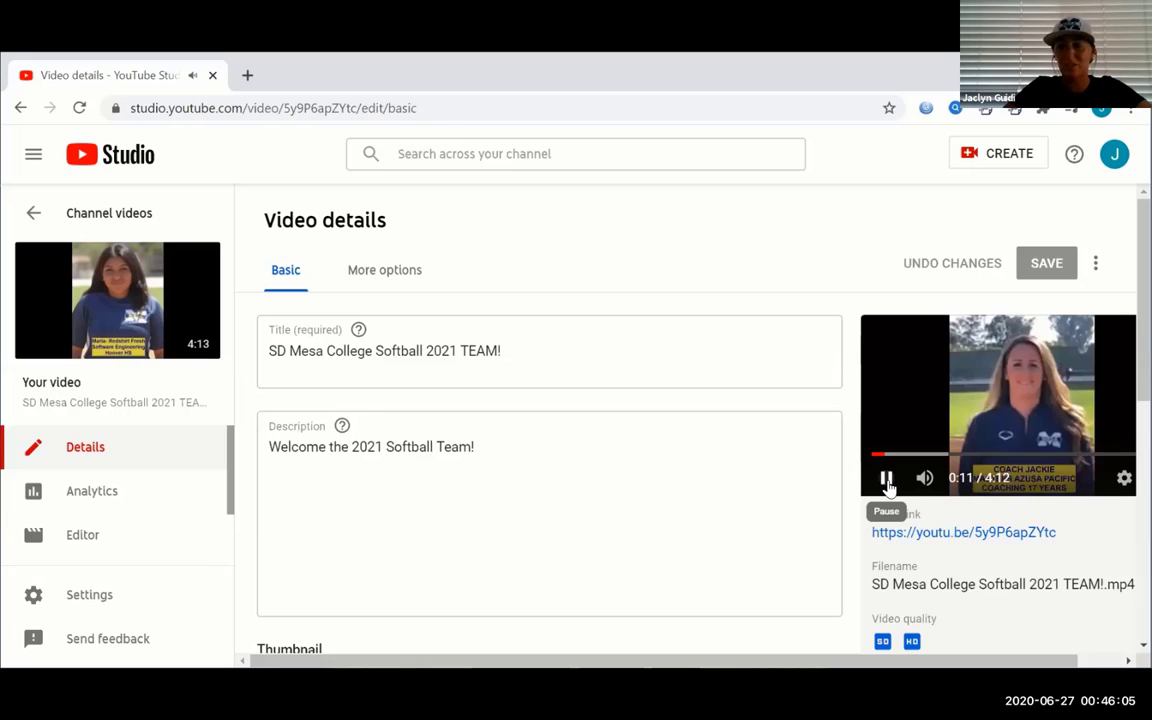
{"action": "left_click", "coordinate": [886, 476]}
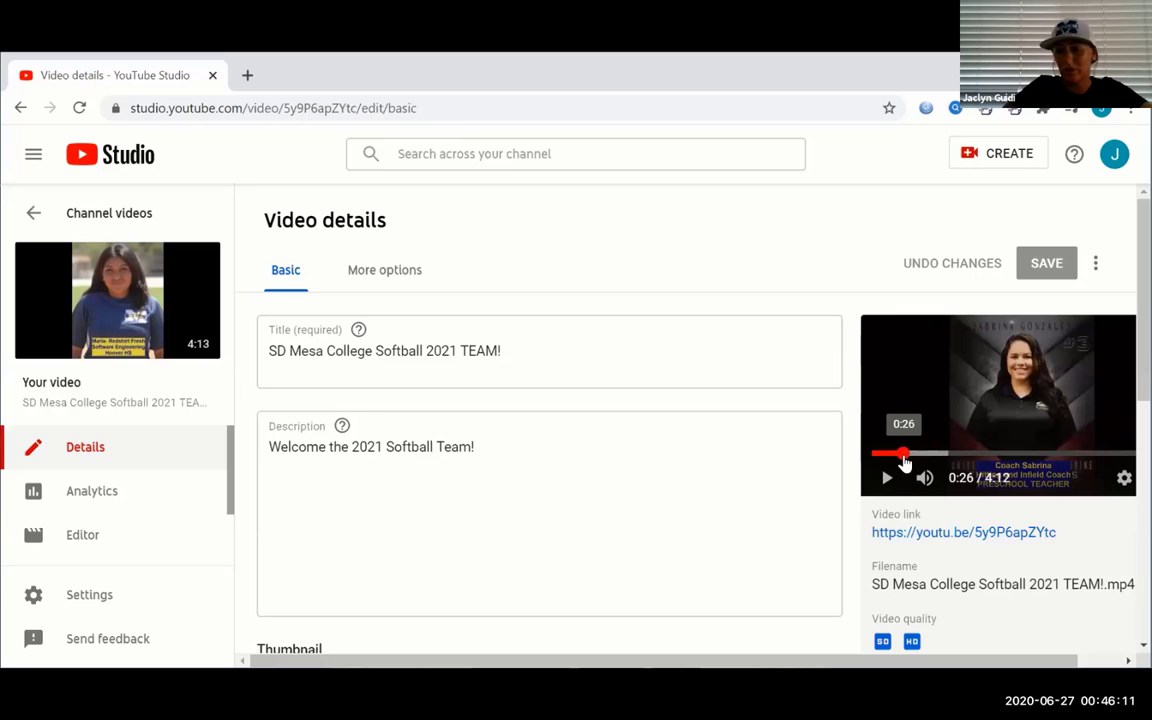
{"action": "left_click_drag", "start_coordinate": [904, 456], "coordinate": [930, 456]}
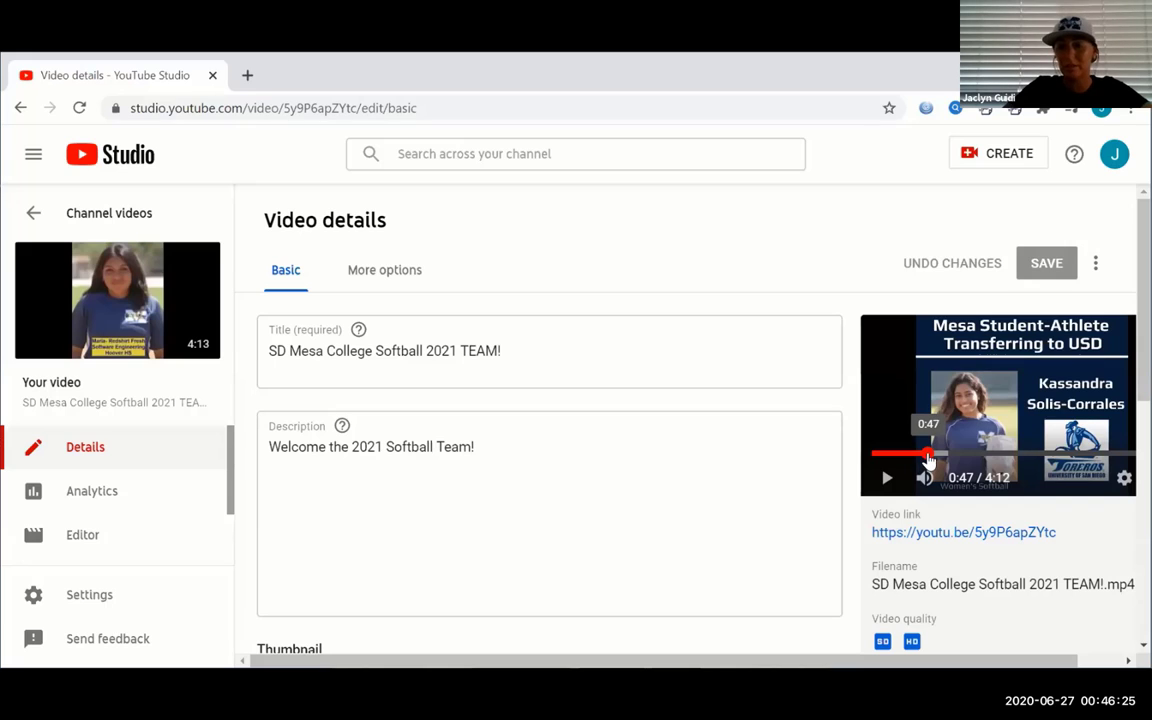
{"action": "left_click_drag", "start_coordinate": [928, 456], "coordinate": [976, 456]}
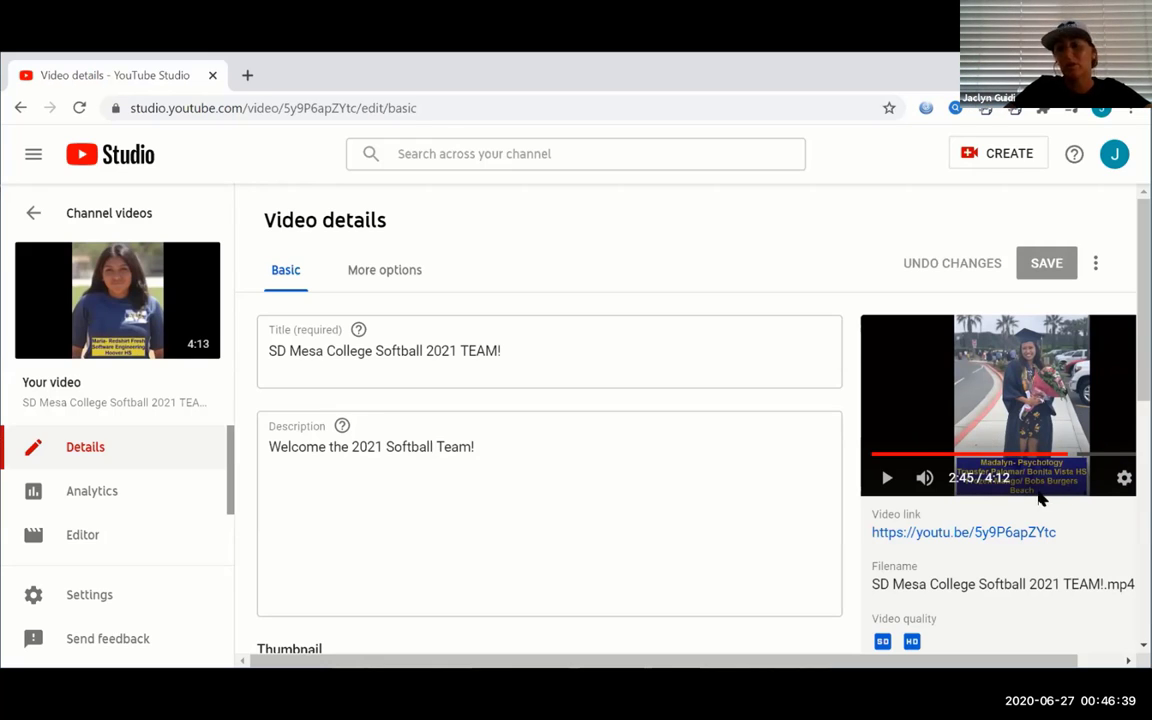
{"action": "mouse_move", "coordinate": [1036, 510]}
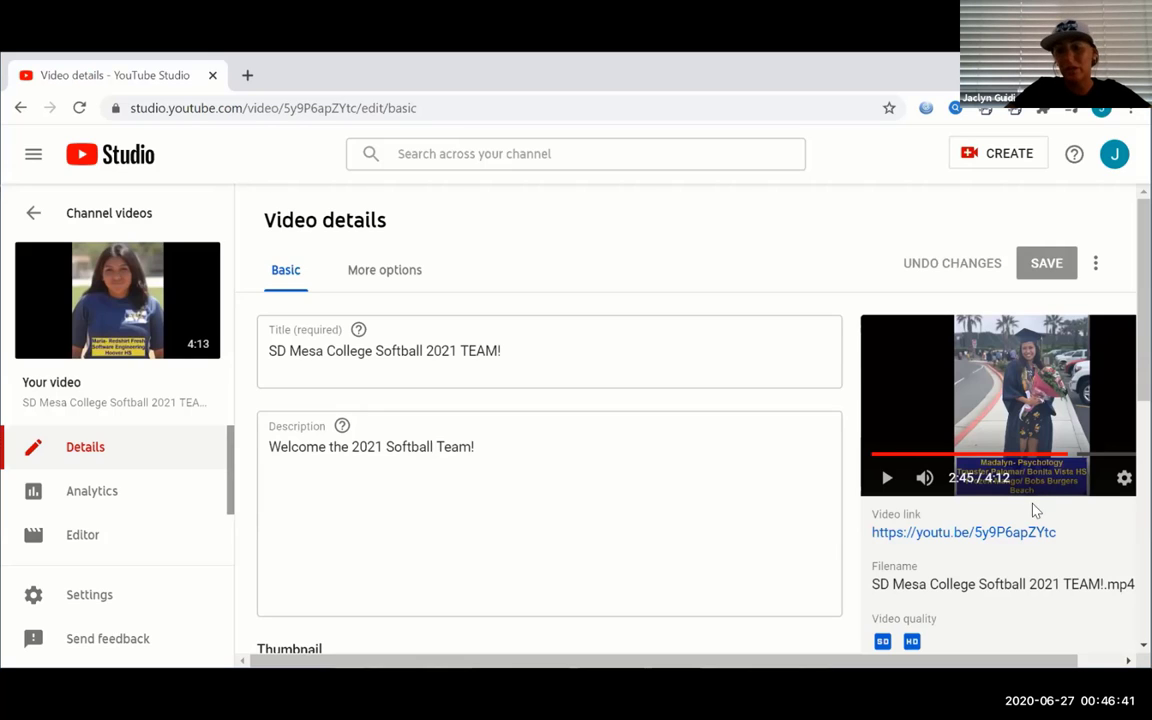
{"action": "mouse_move", "coordinate": [982, 524]}
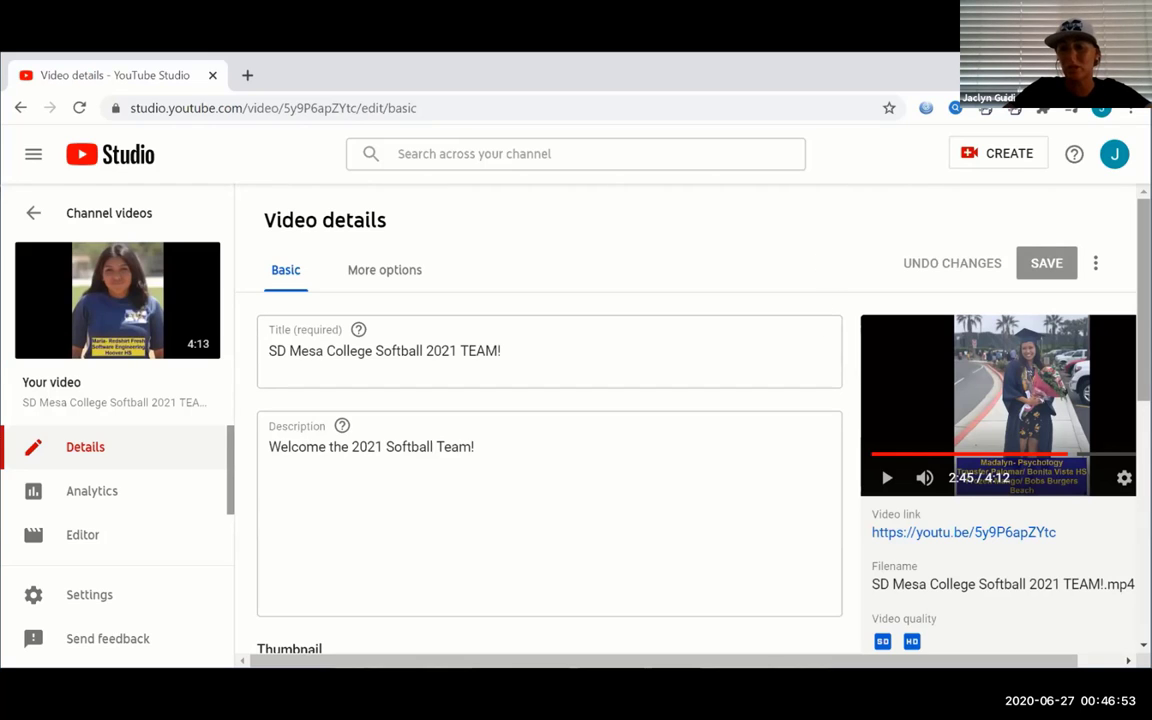
{"action": "scroll", "scroll_direction": "down", "scroll_amount": 3}
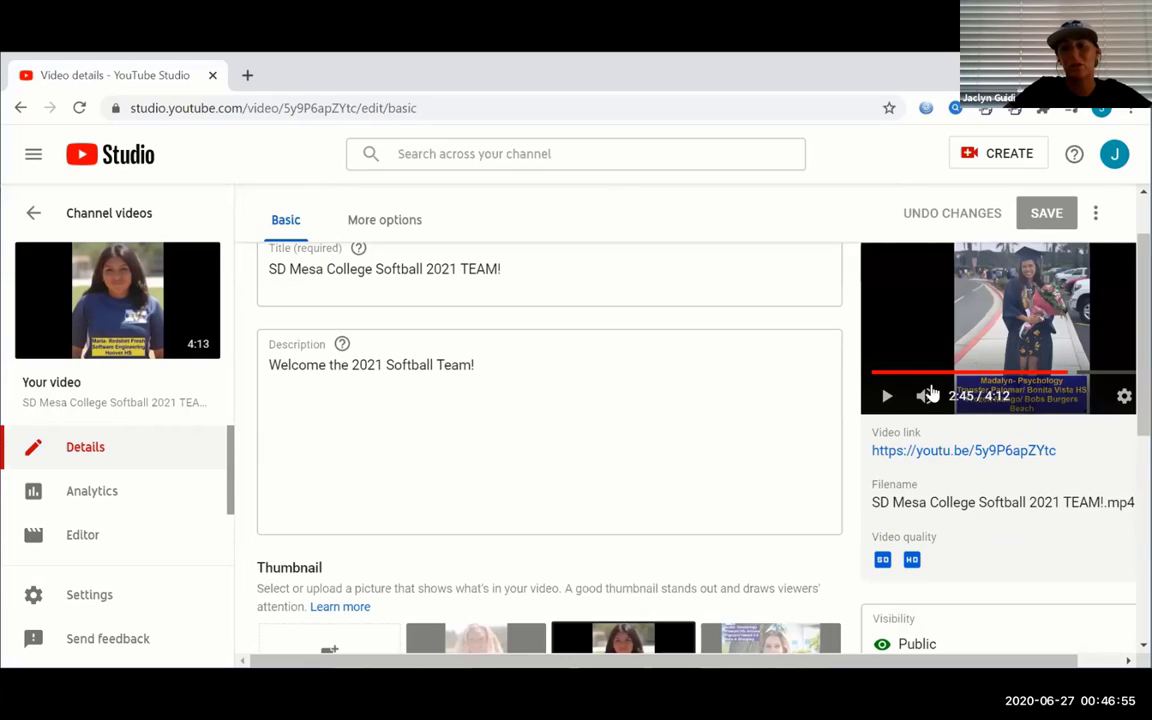